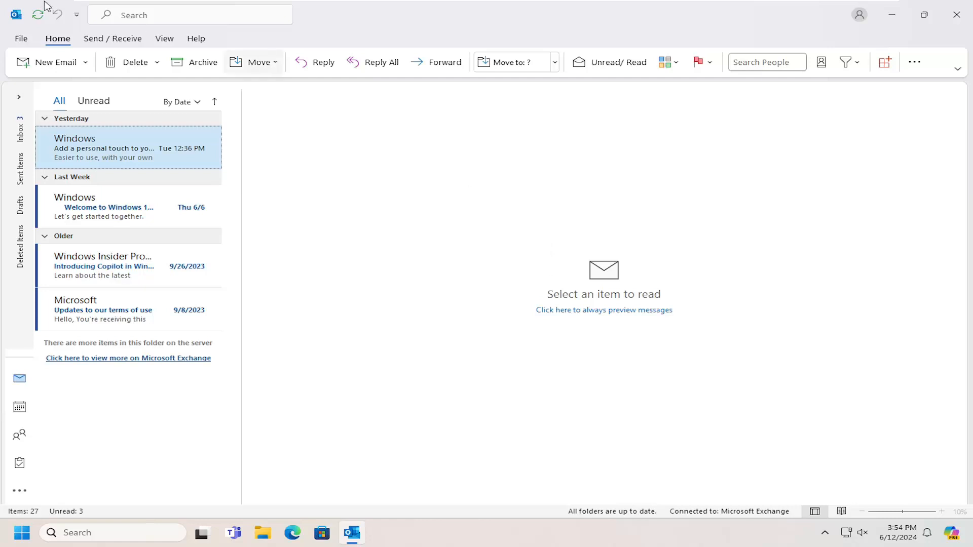
Reach Editor Options via File > Options > Mail > Spelling and Autocorrect
{"action": "left_click", "coordinate": [20, 38]}
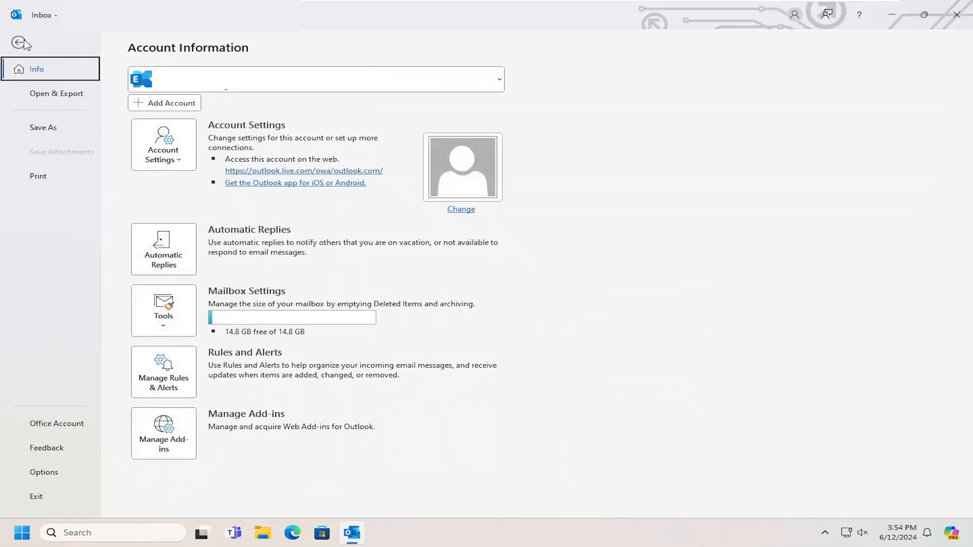
{"action": "mouse_move", "coordinate": [42, 488]}
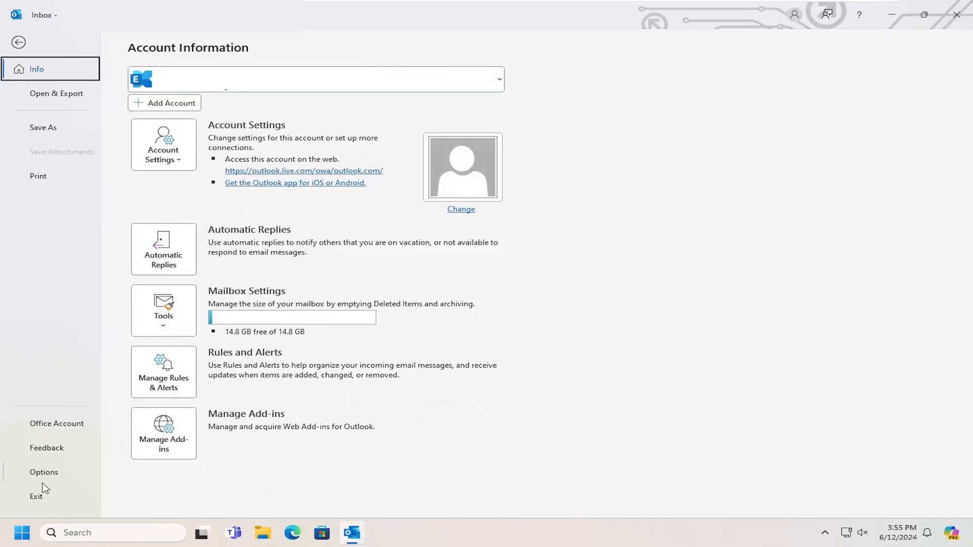
{"action": "left_click", "coordinate": [43, 473]}
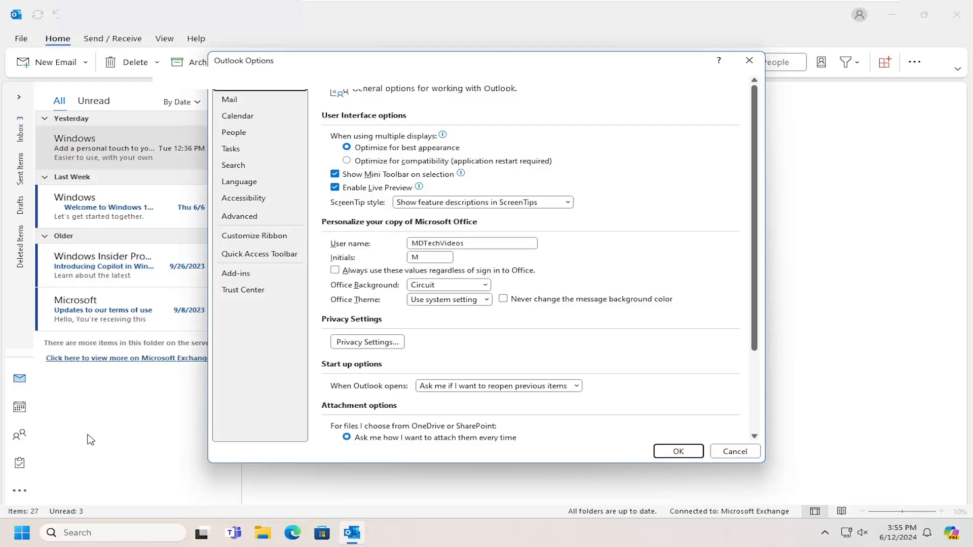
{"action": "left_click", "coordinate": [231, 99]}
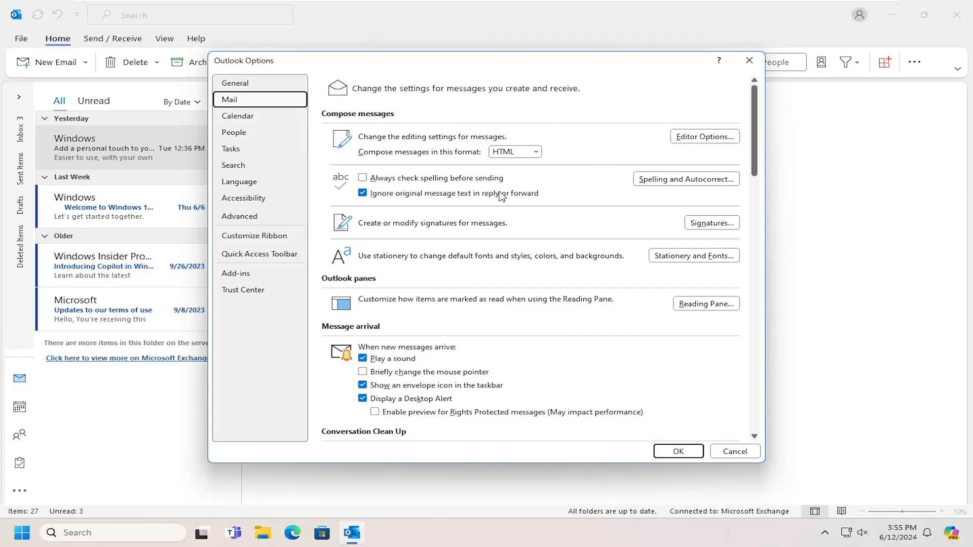
{"action": "mouse_move", "coordinate": [685, 179]}
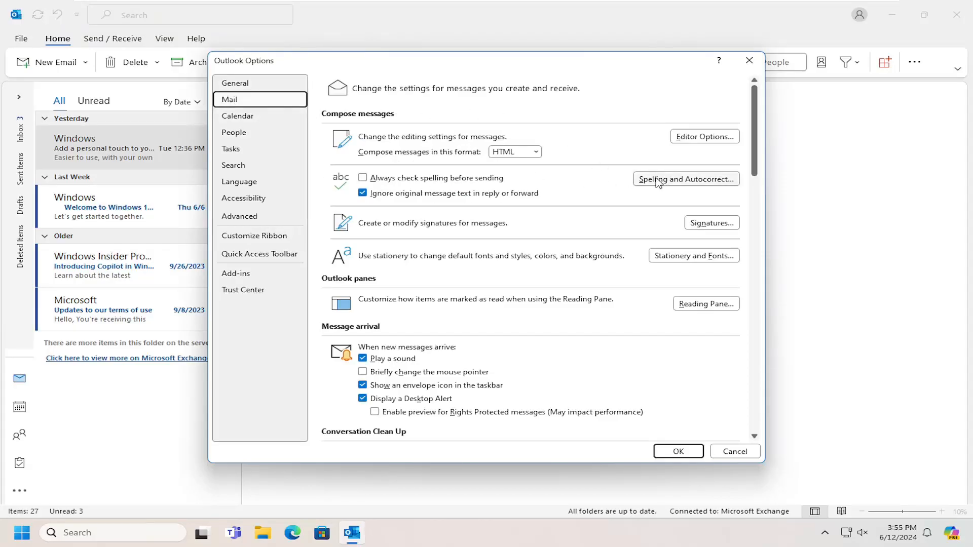
{"action": "left_click", "coordinate": [685, 178]}
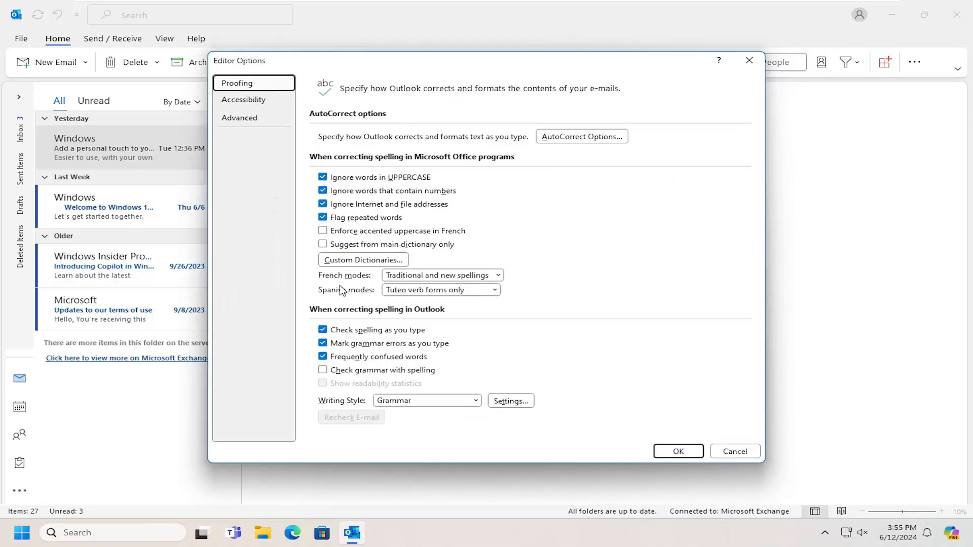
{"action": "mouse_move", "coordinate": [354, 266]}
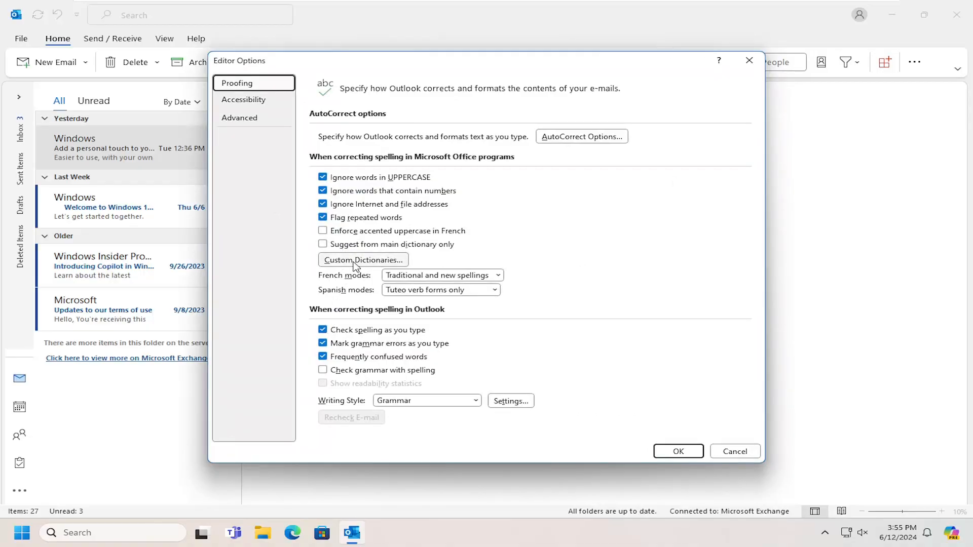
{"action": "mouse_move", "coordinate": [354, 257]}
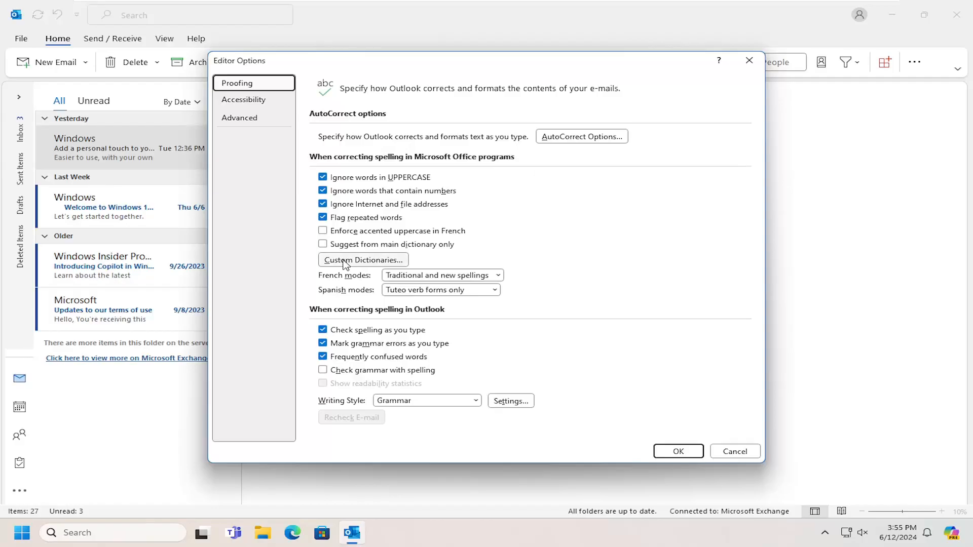
Show the Custom Dictionaries list and select CUSTOM.DIC
{"action": "left_click", "coordinate": [363, 260]}
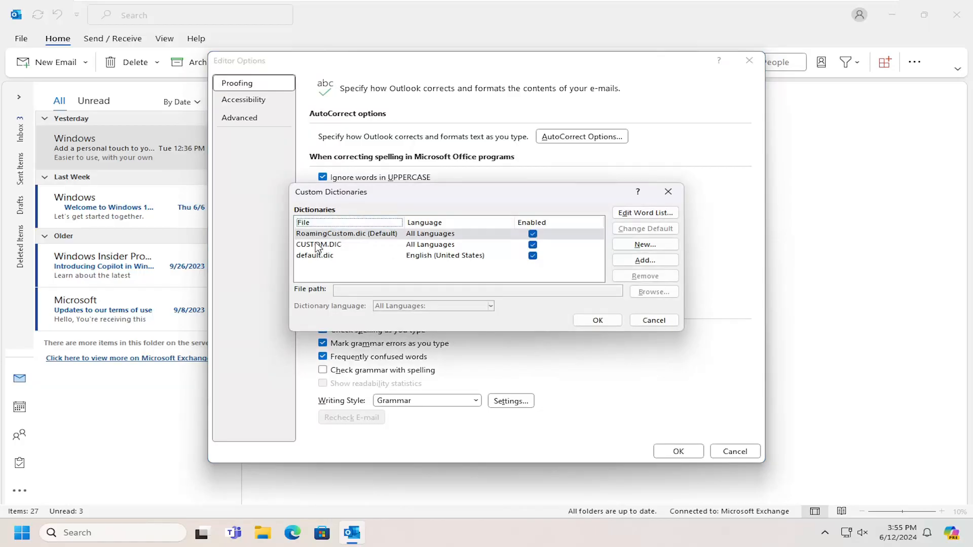
{"action": "left_click", "coordinate": [319, 245]}
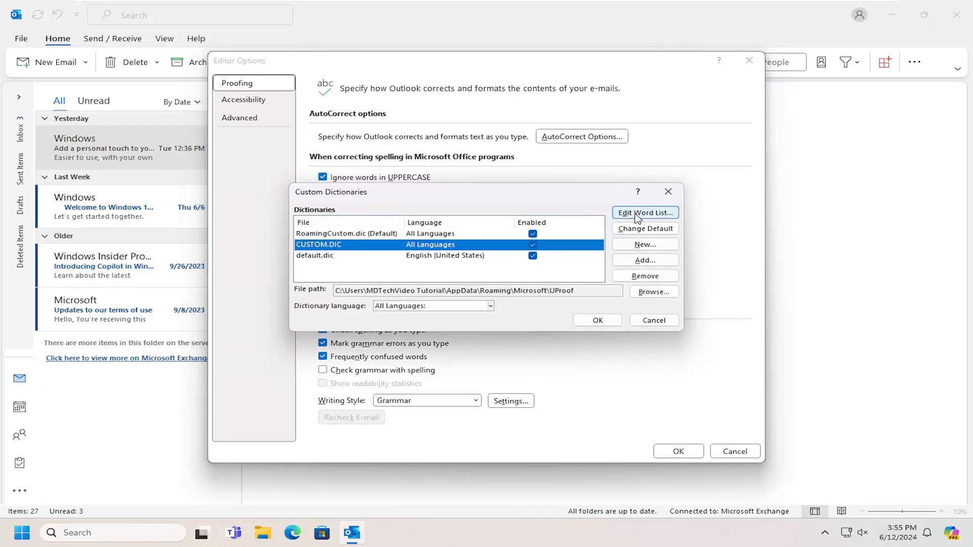
Add the entry "new" to the CUSTOM.DIC word list
{"action": "left_click", "coordinate": [644, 213]}
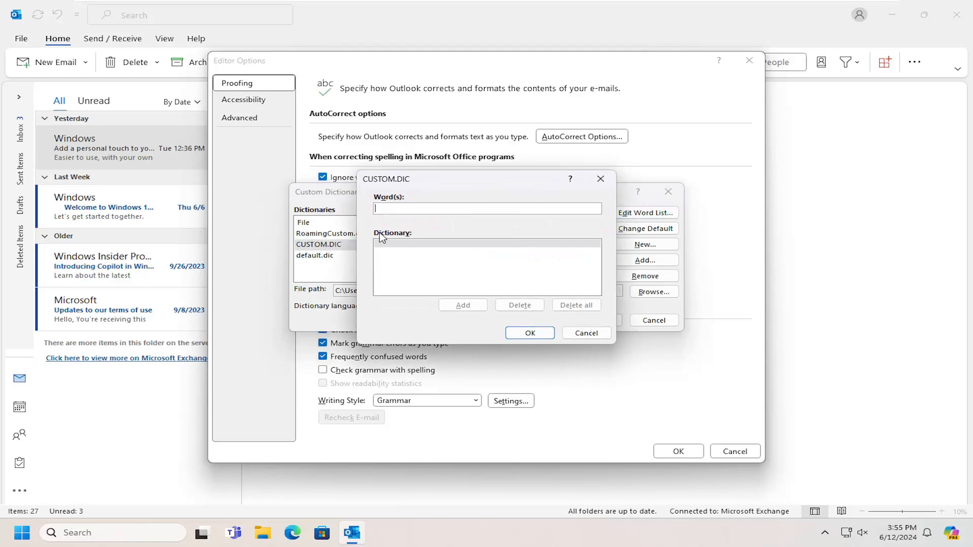
{"action": "mouse_move", "coordinate": [432, 270]}
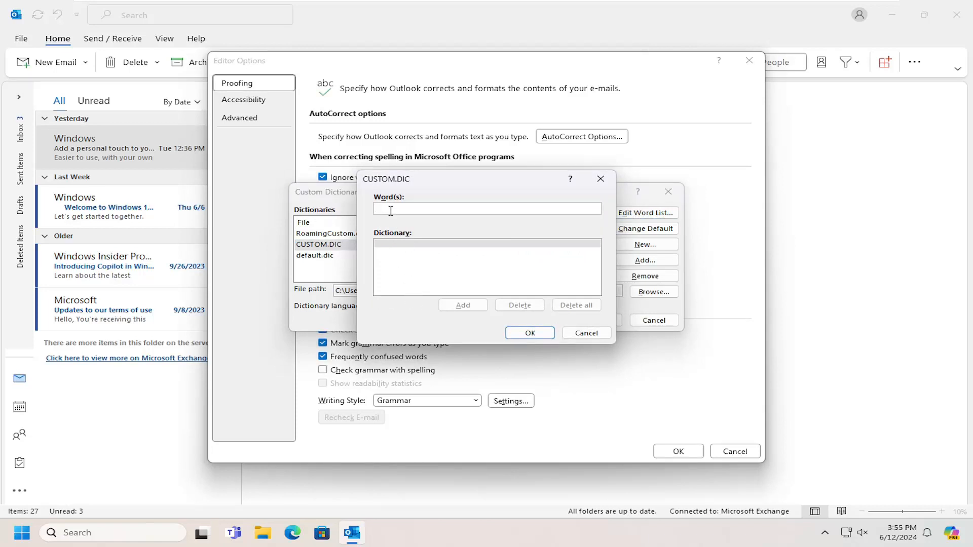
{"action": "type", "text": "new word"}
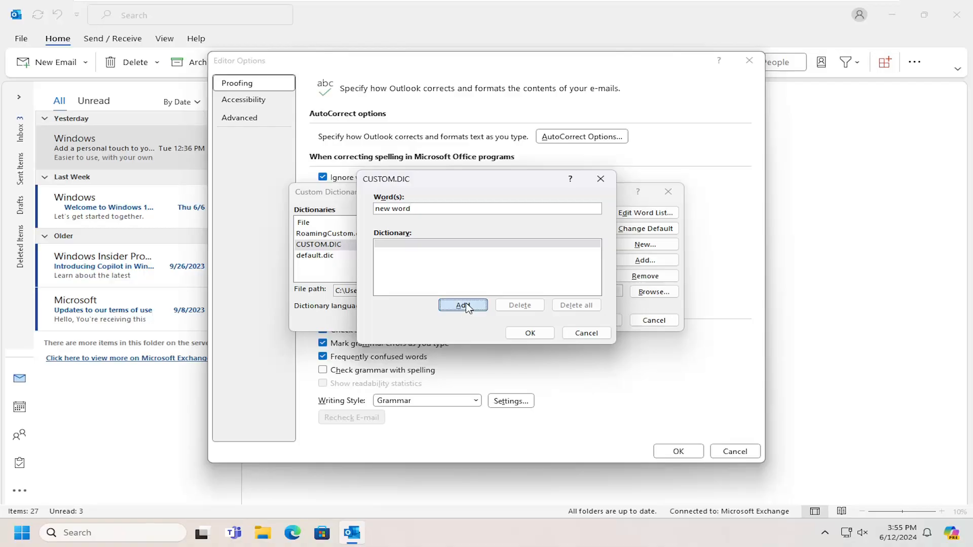
{"action": "left_click", "coordinate": [462, 305]}
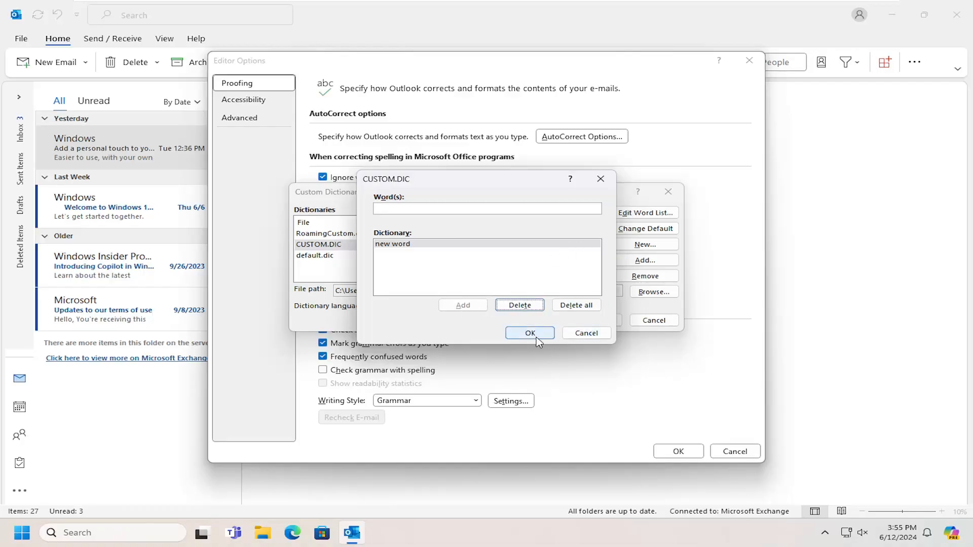
Confirm the word list and dictionary dialogs and close Editor Options
{"action": "left_click", "coordinate": [529, 333]}
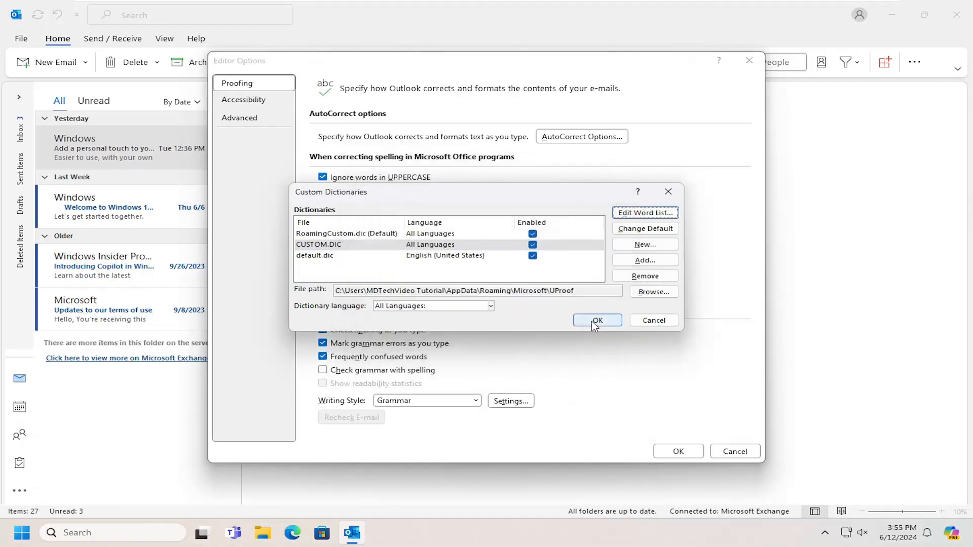
{"action": "left_click", "coordinate": [593, 320]}
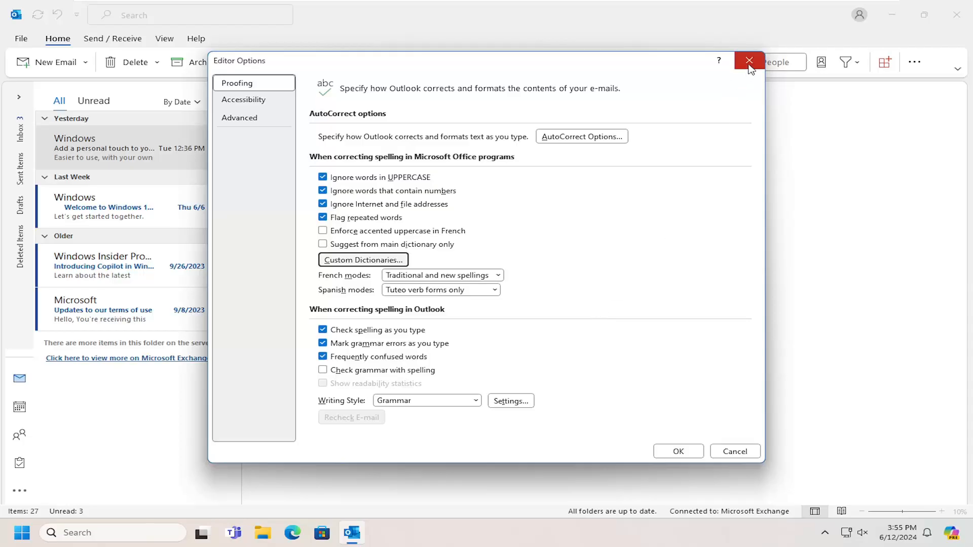
{"action": "left_click", "coordinate": [748, 61]}
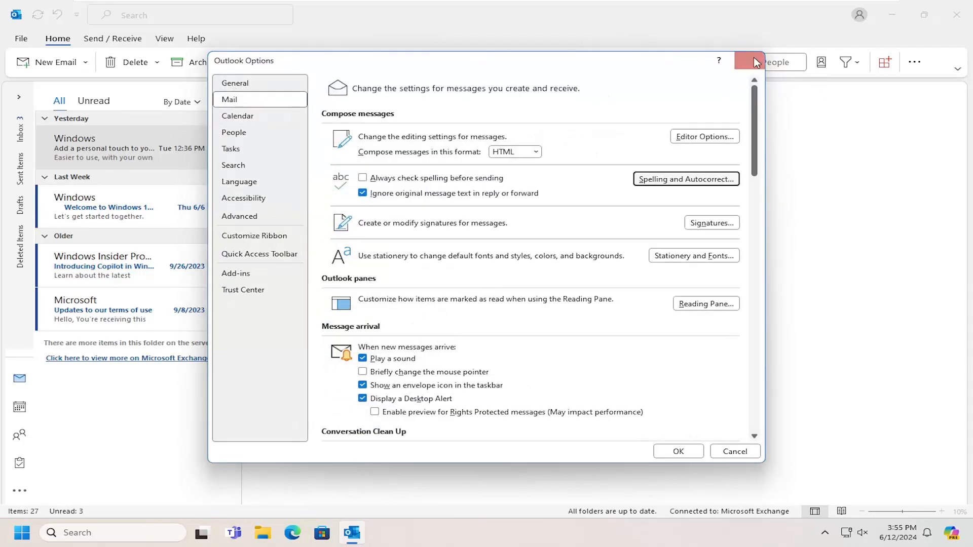